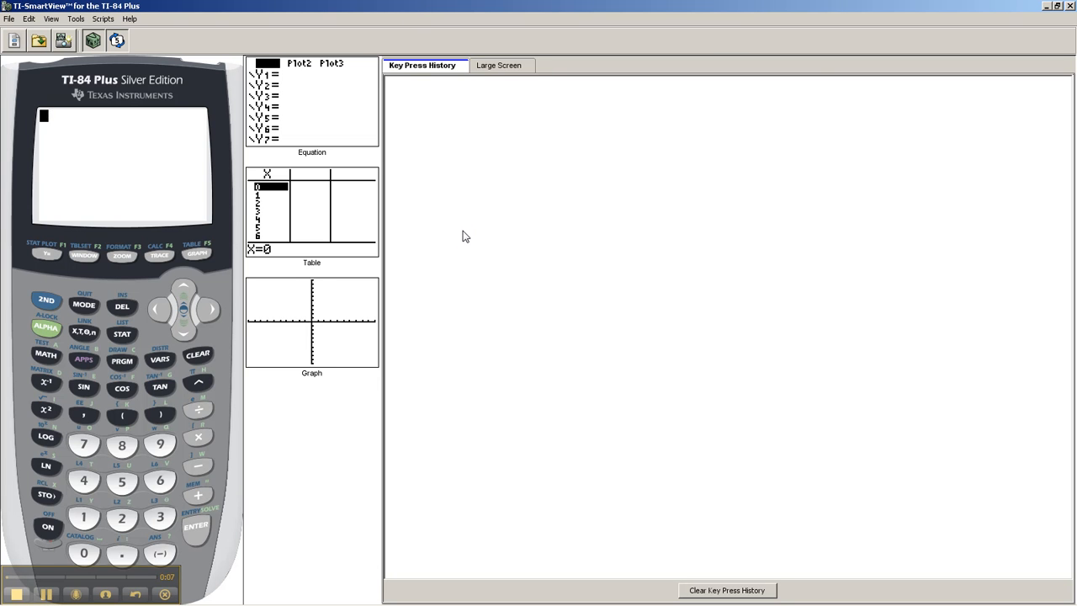
mouse_move(461, 246)
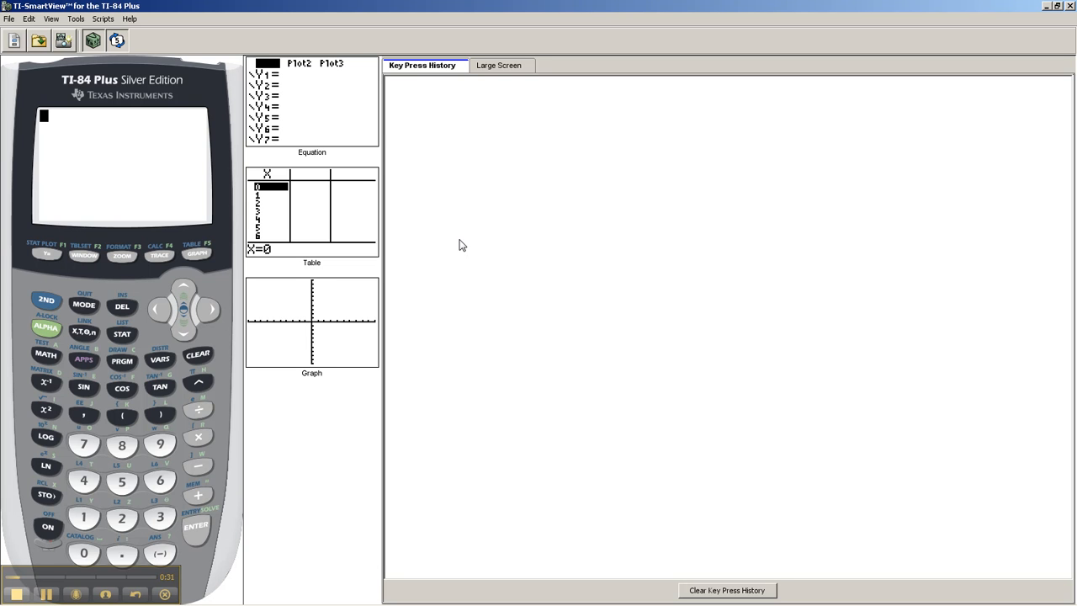
mouse_move(480, 232)
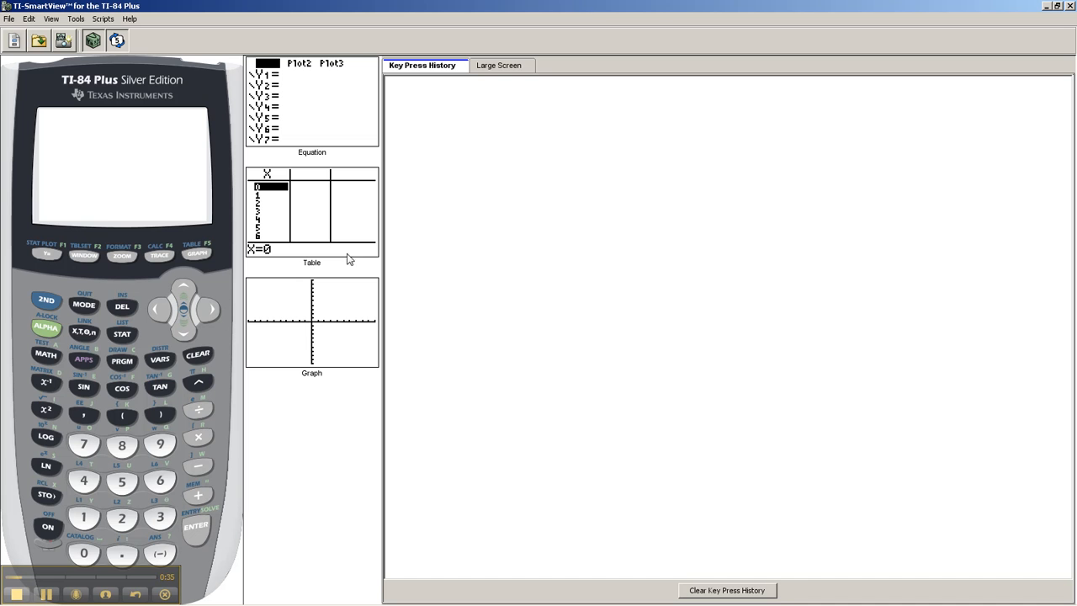
Paste nDeriv( onto the home screen from the MATH menu's 8:nDeriv( entry.
click(46, 354)
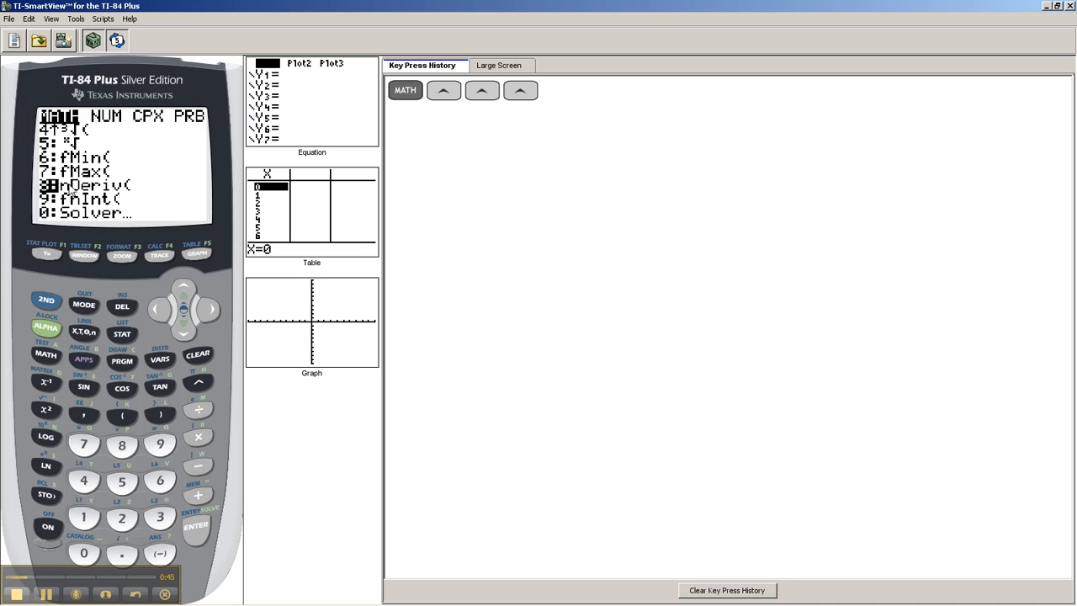
mouse_move(110, 272)
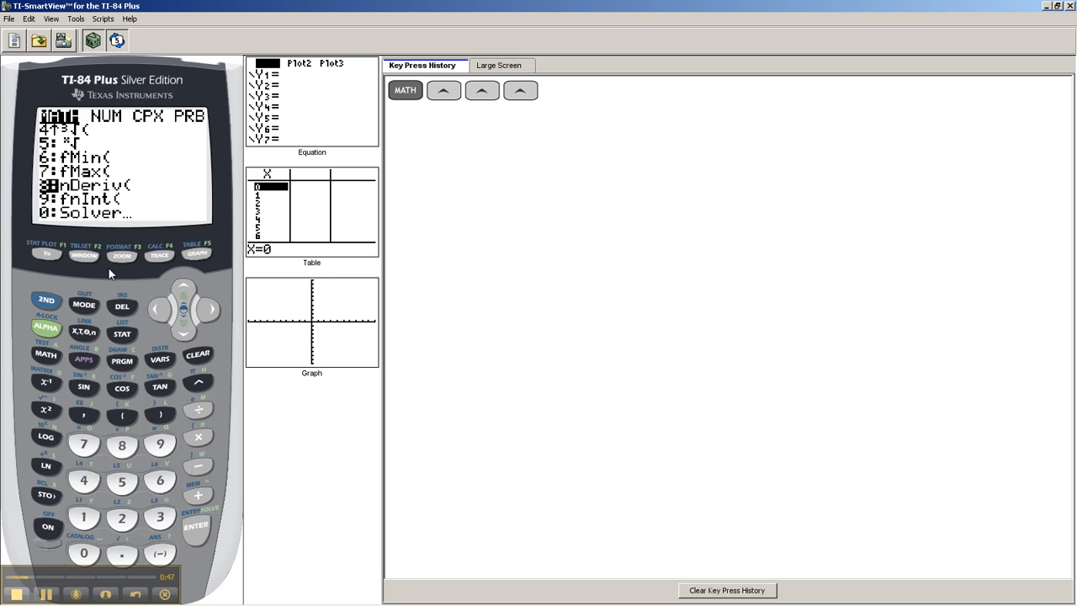
click(121, 445)
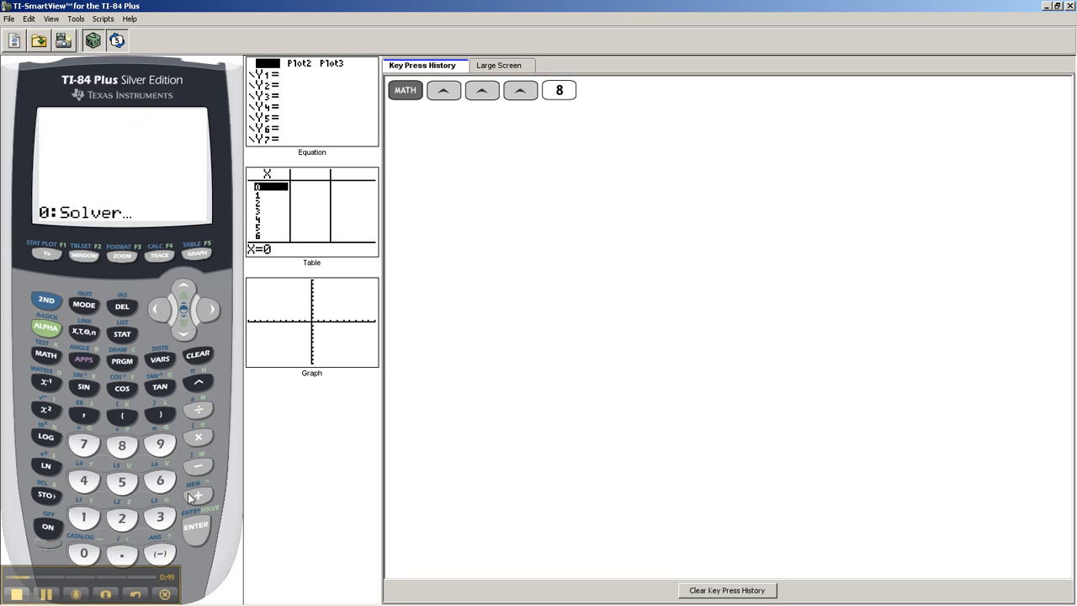
Key in the arguments .3X^9-3X+7, X, 2 to complete nDeriv(.3X^9-3X+7,X,2).
click(195, 525)
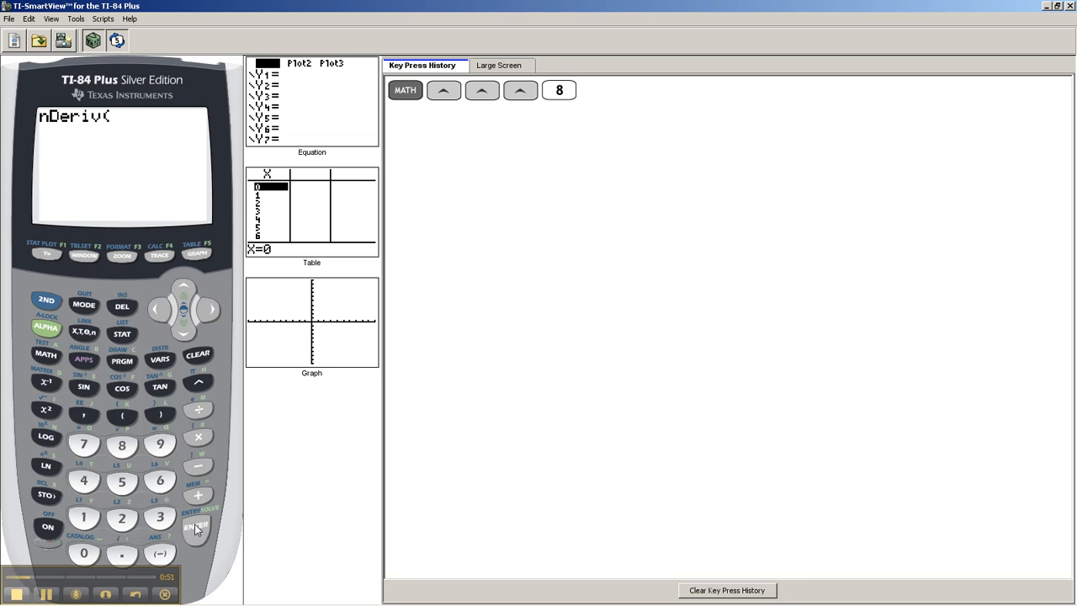
mouse_move(162, 518)
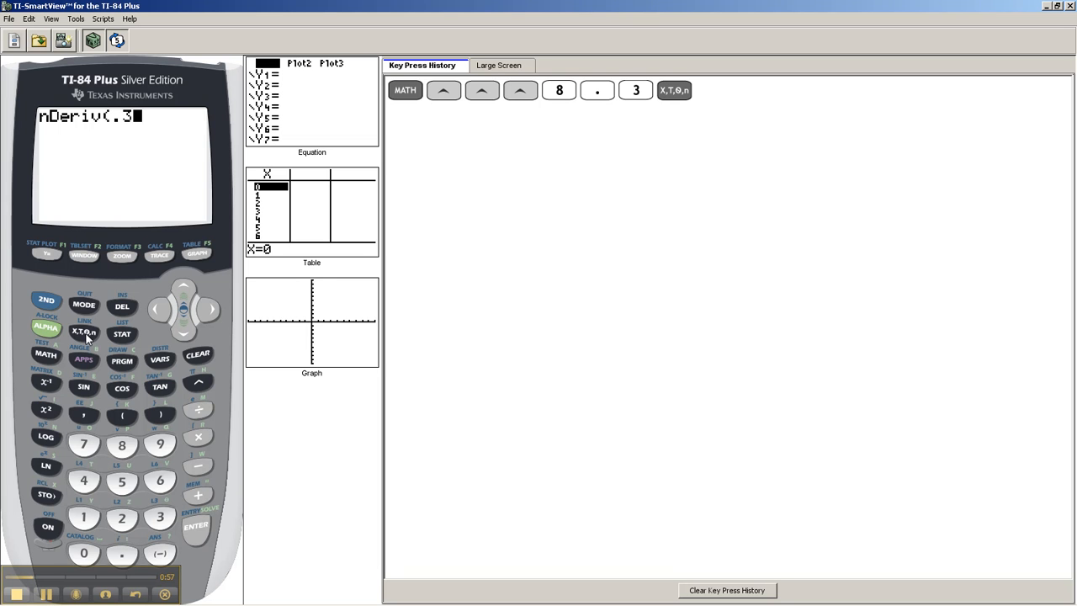
click(84, 331)
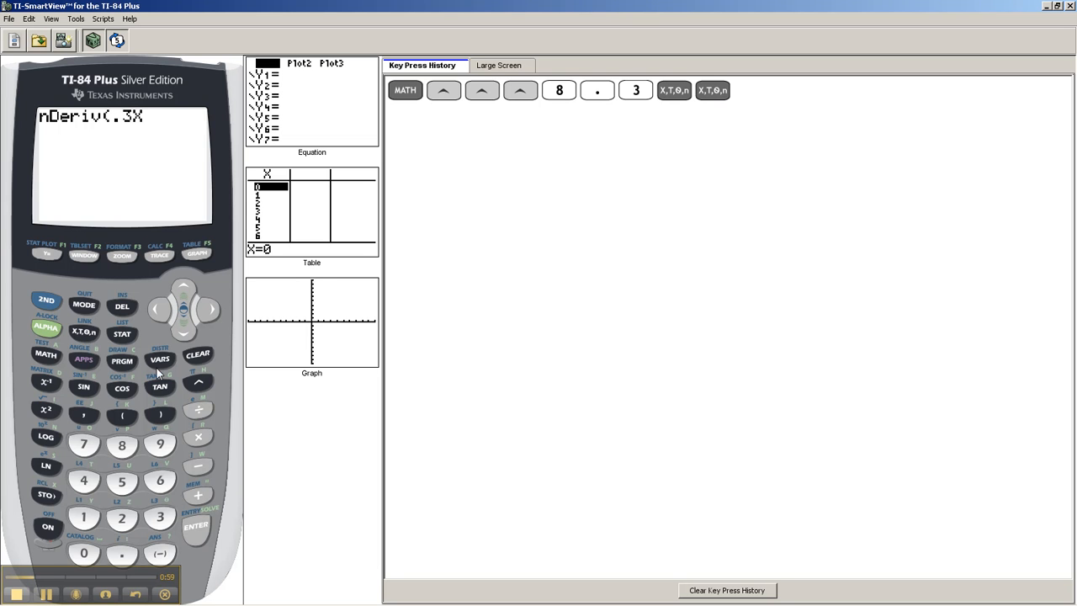
click(159, 445)
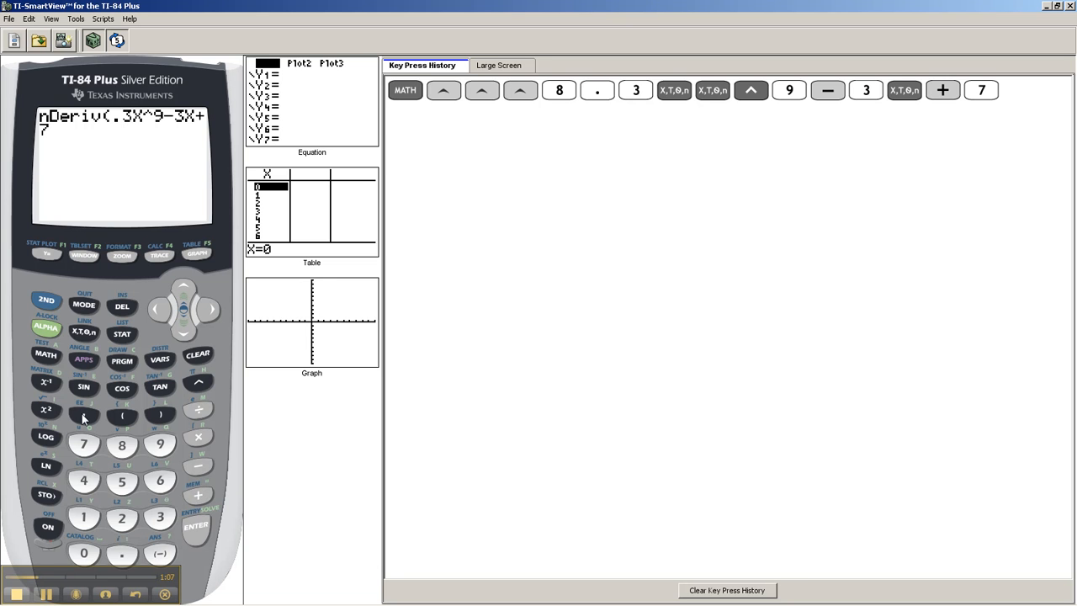
click(84, 416)
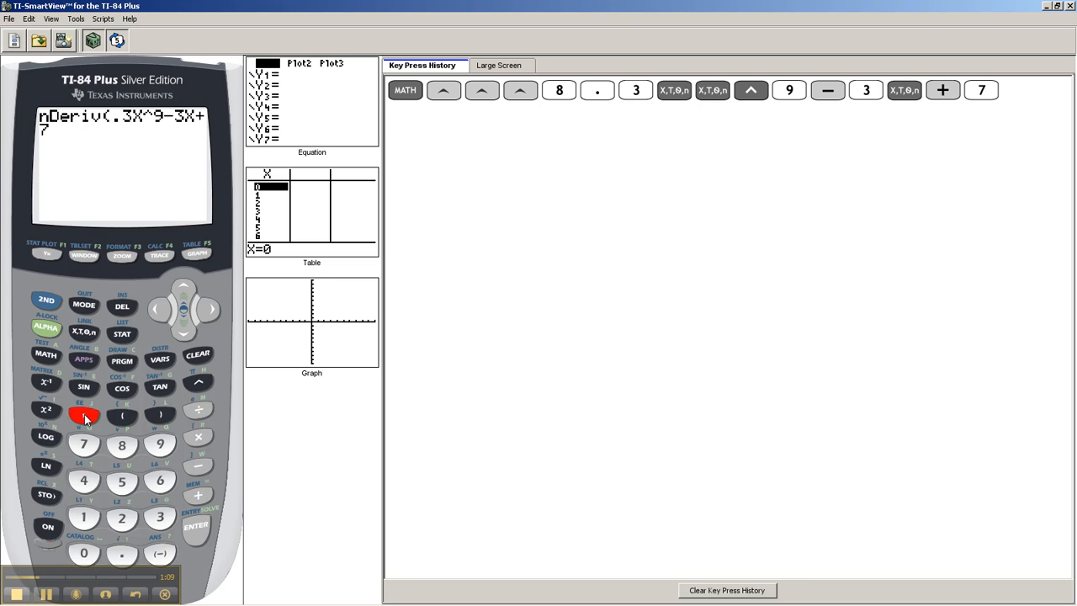
click(84, 414)
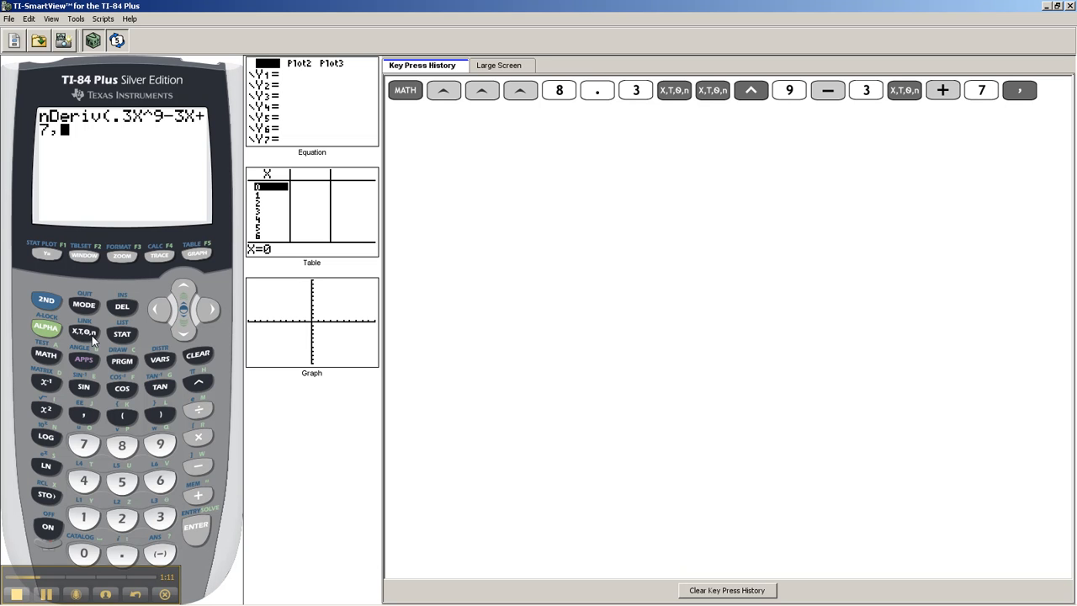
click(84, 329)
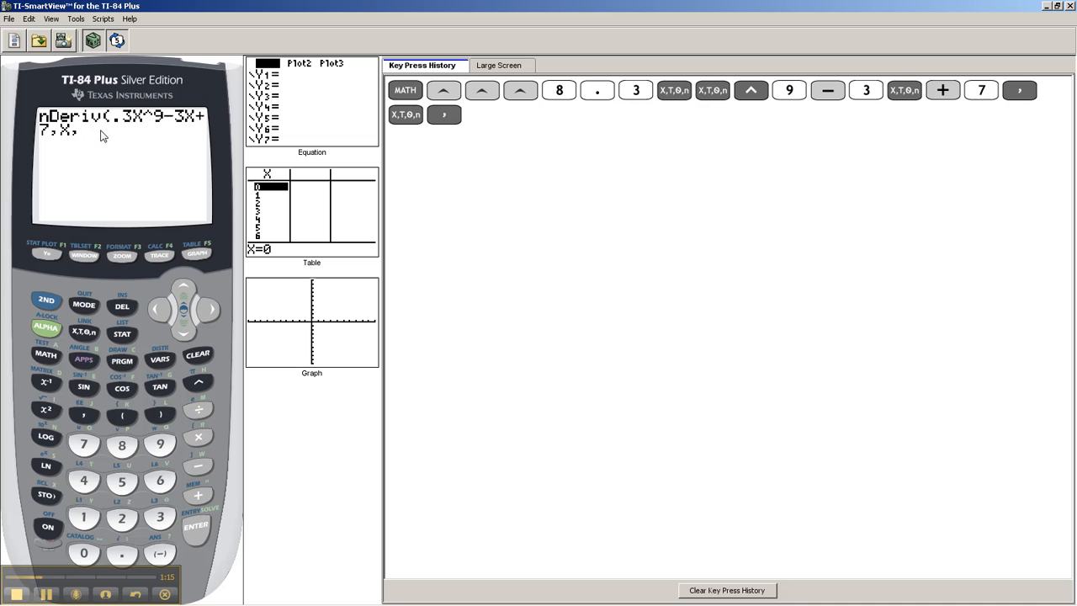
mouse_move(94, 145)
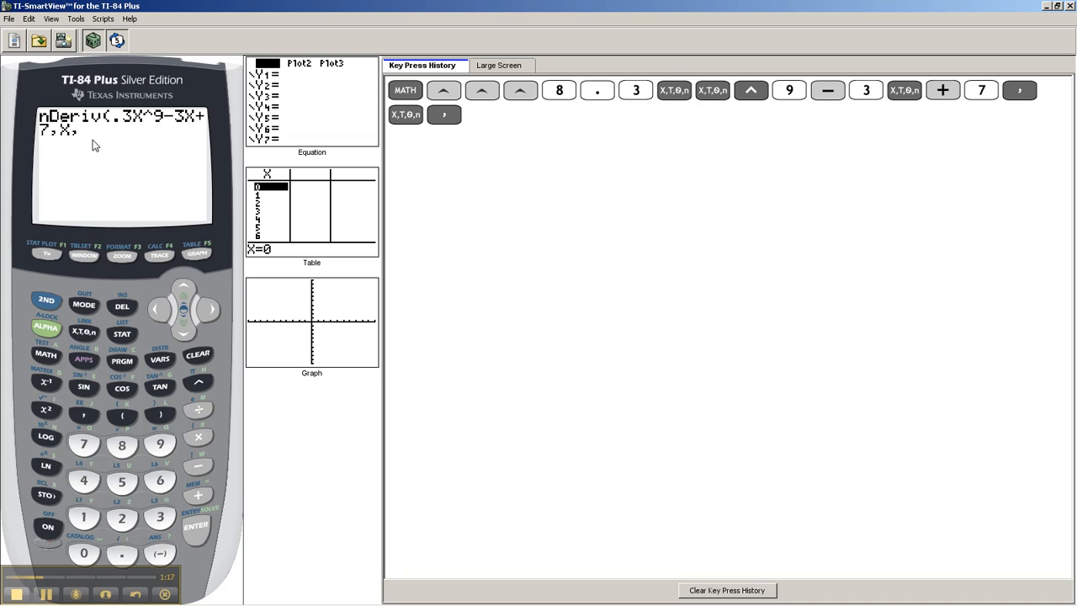
mouse_move(130, 528)
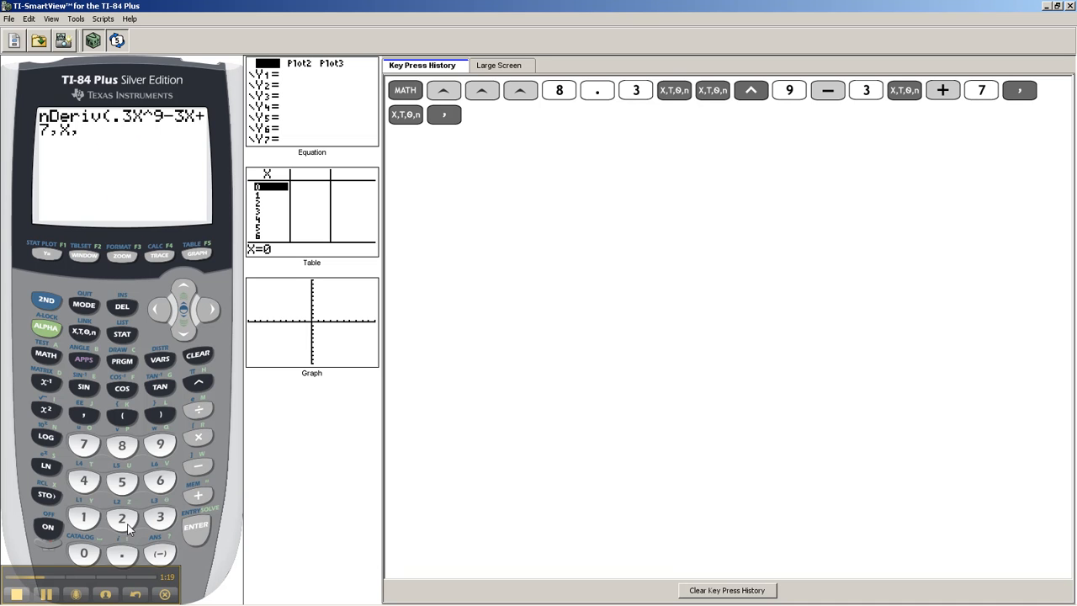
click(121, 519)
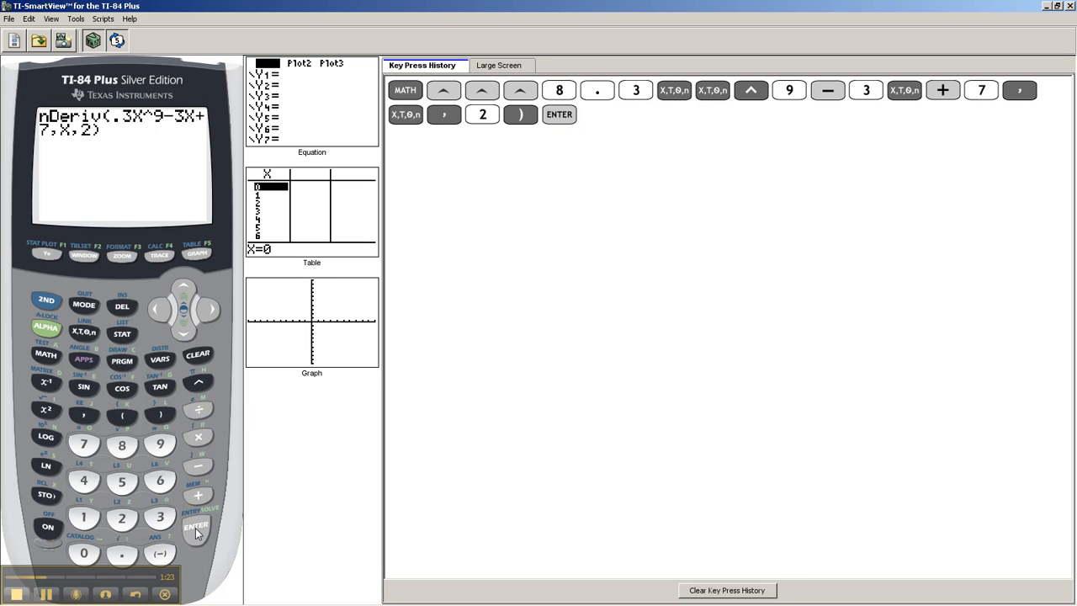
Evaluate the derivative at X=2, giving 688.2016128.
click(195, 525)
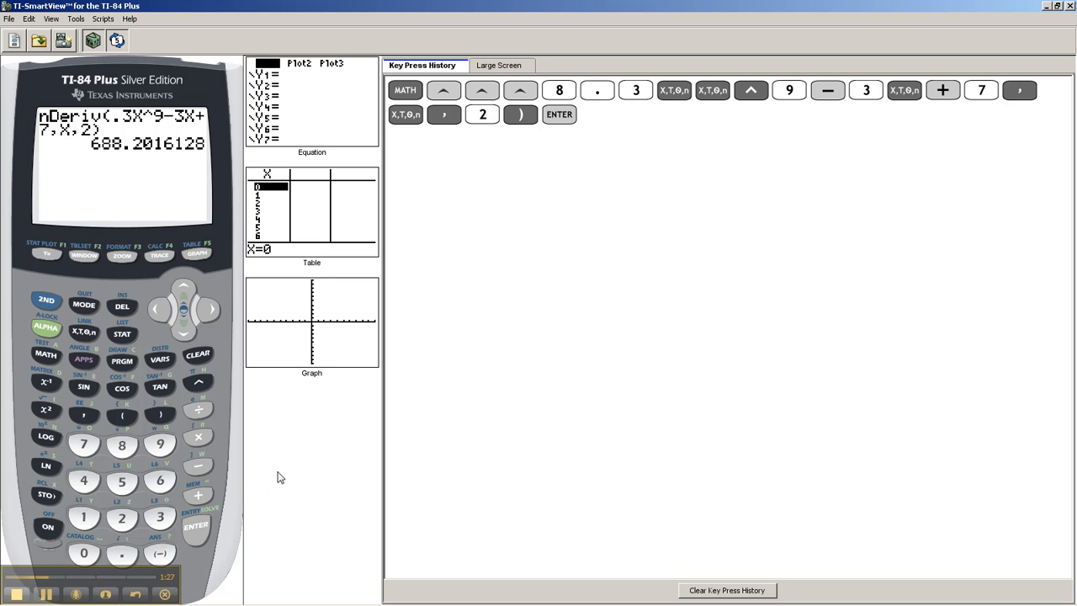
mouse_move(130, 172)
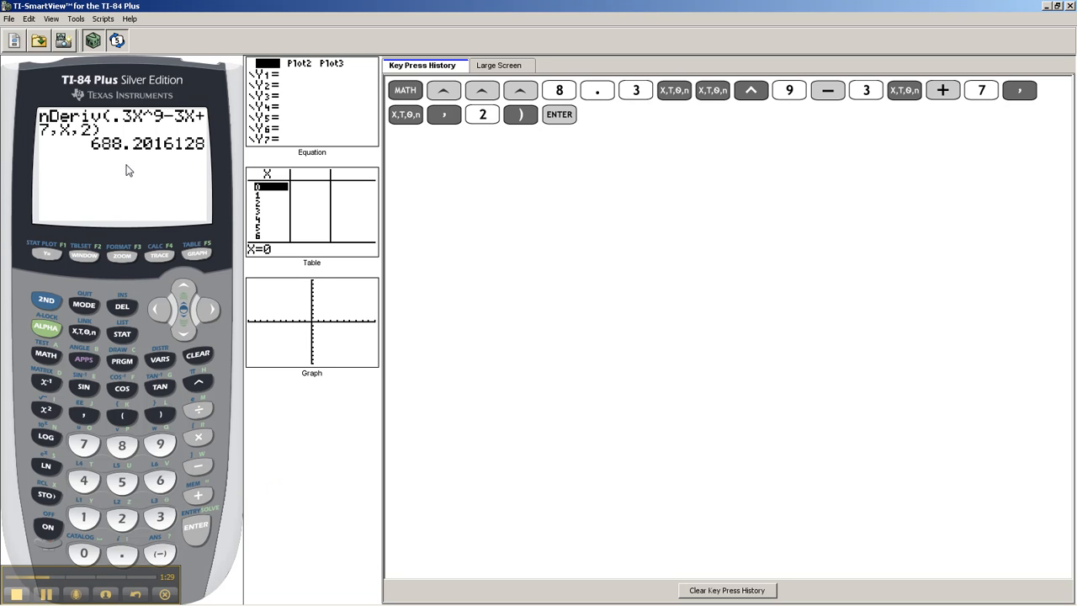
mouse_move(119, 178)
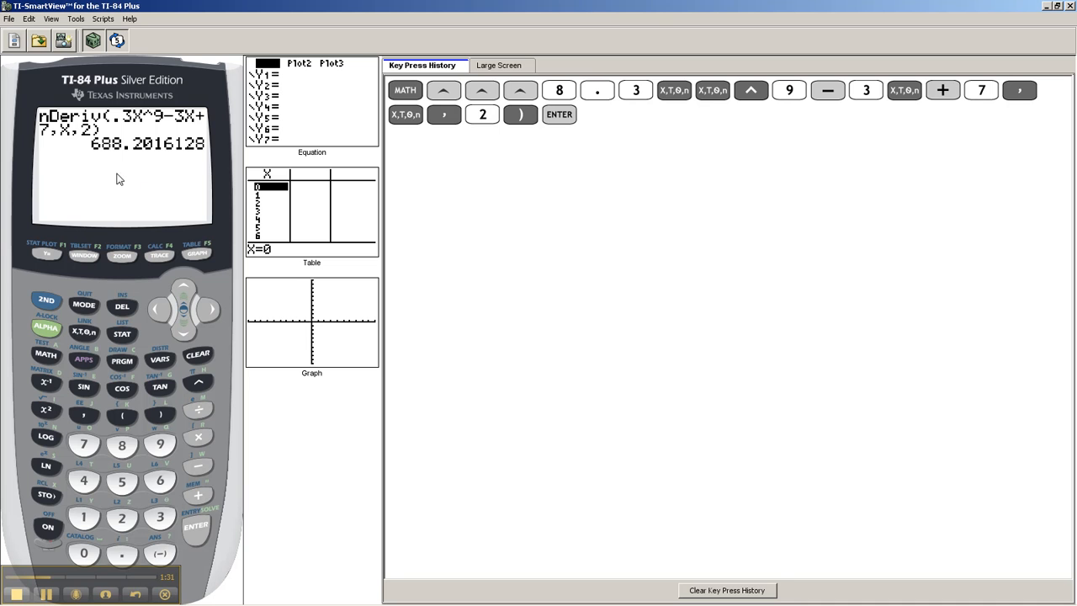
mouse_move(155, 185)
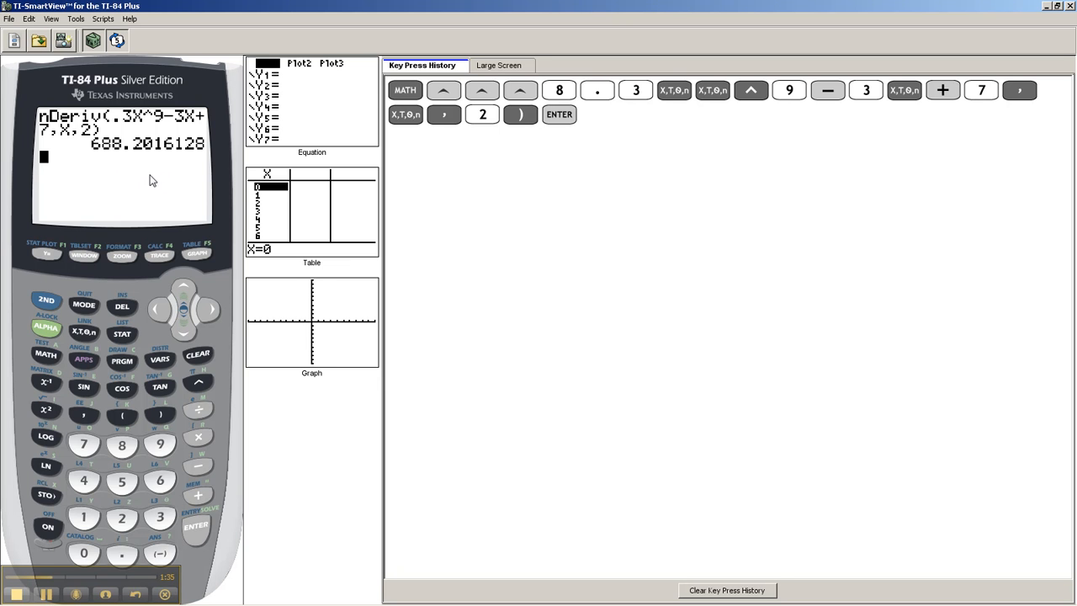
mouse_move(148, 189)
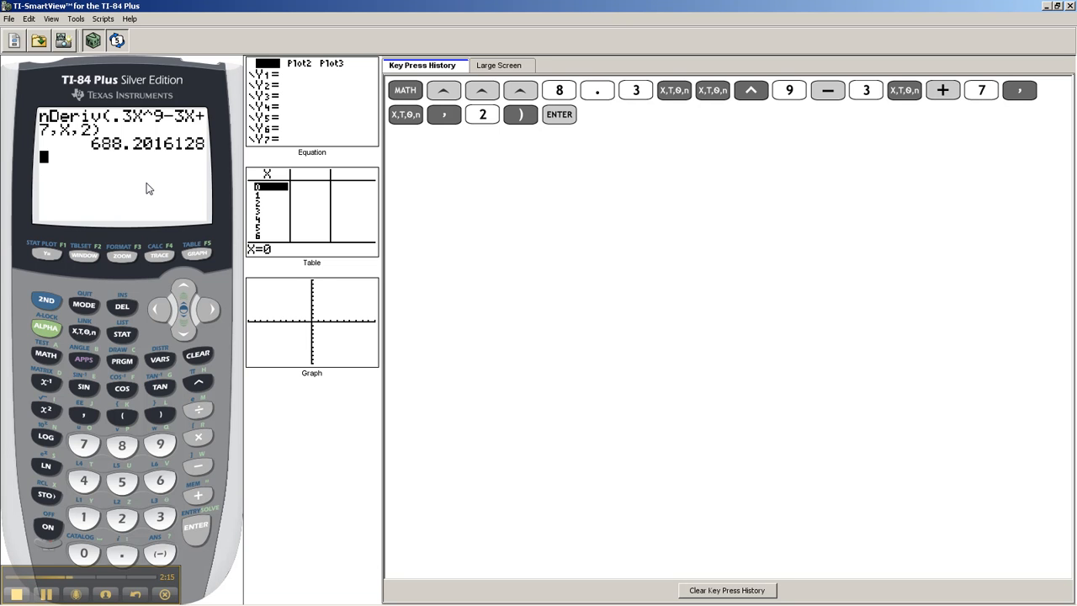
mouse_move(77, 149)
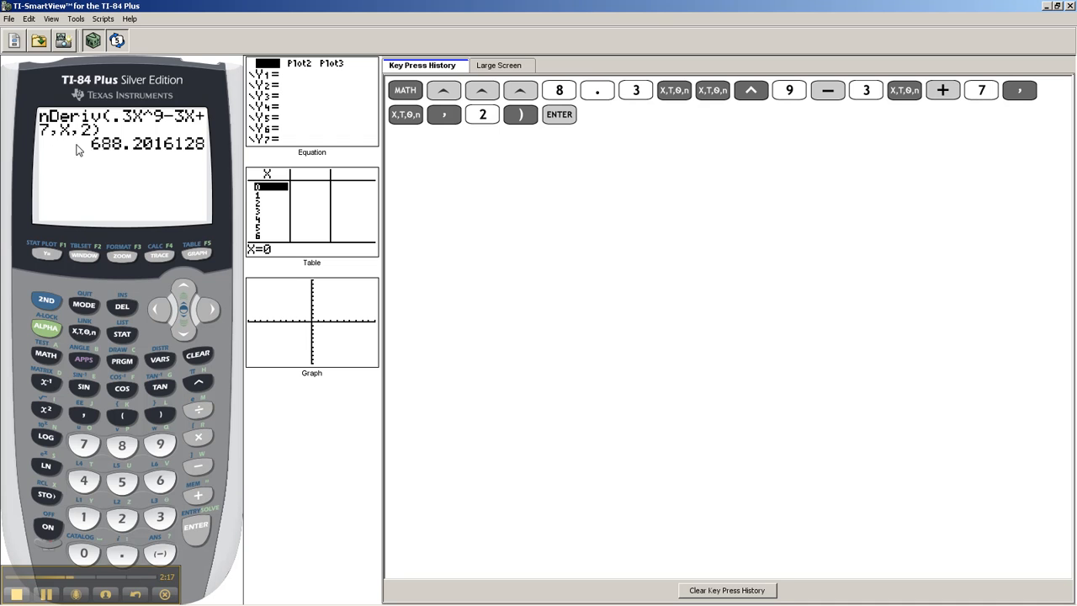
mouse_move(60, 155)
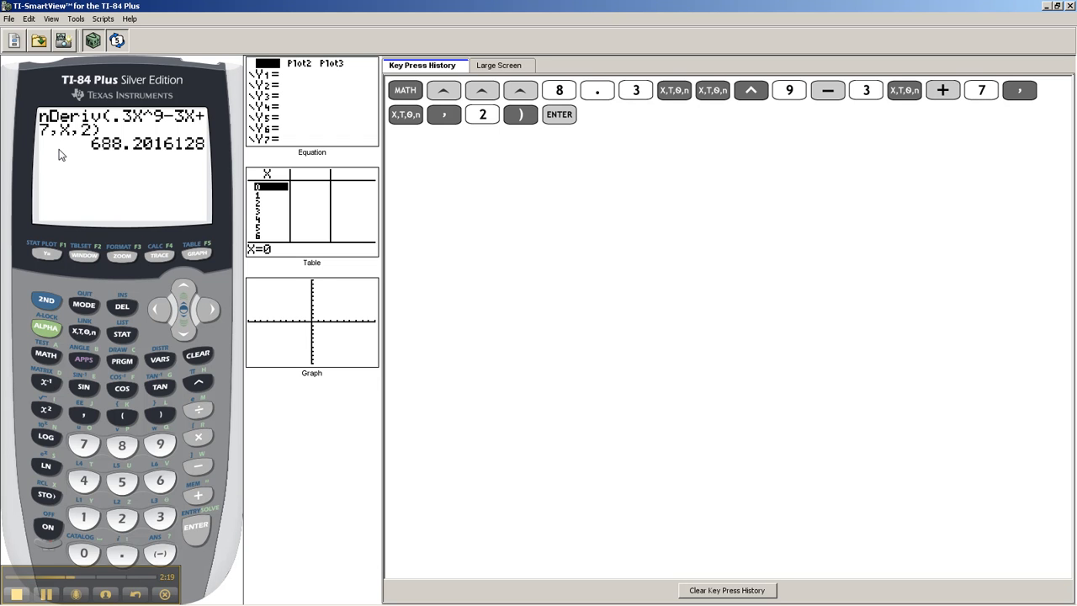